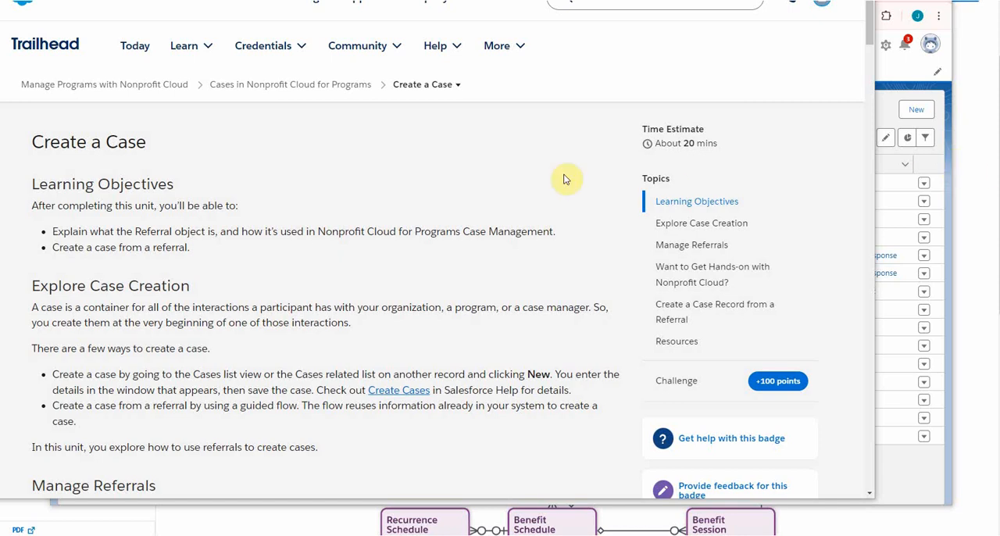
pyautogui.moveTo(174, 100)
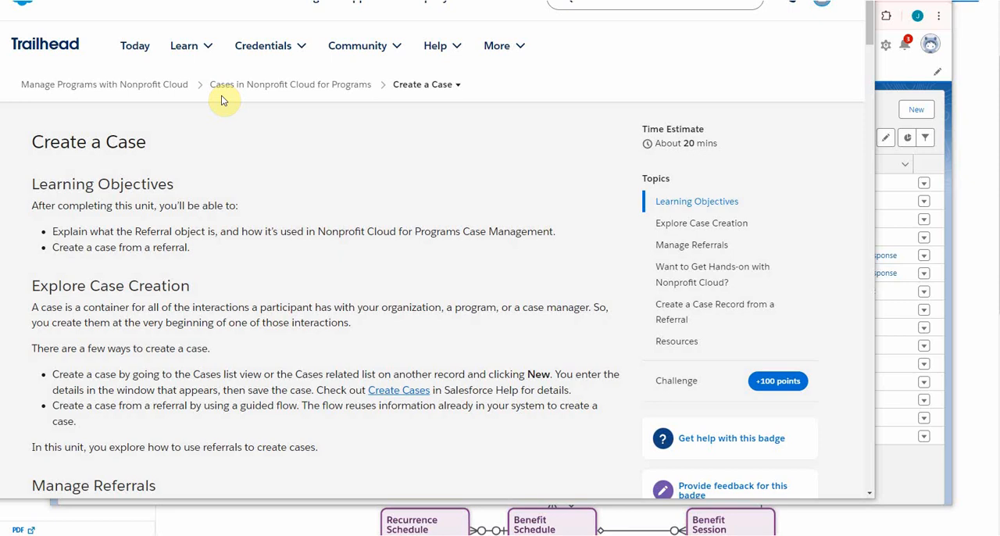
pyautogui.moveTo(434, 109)
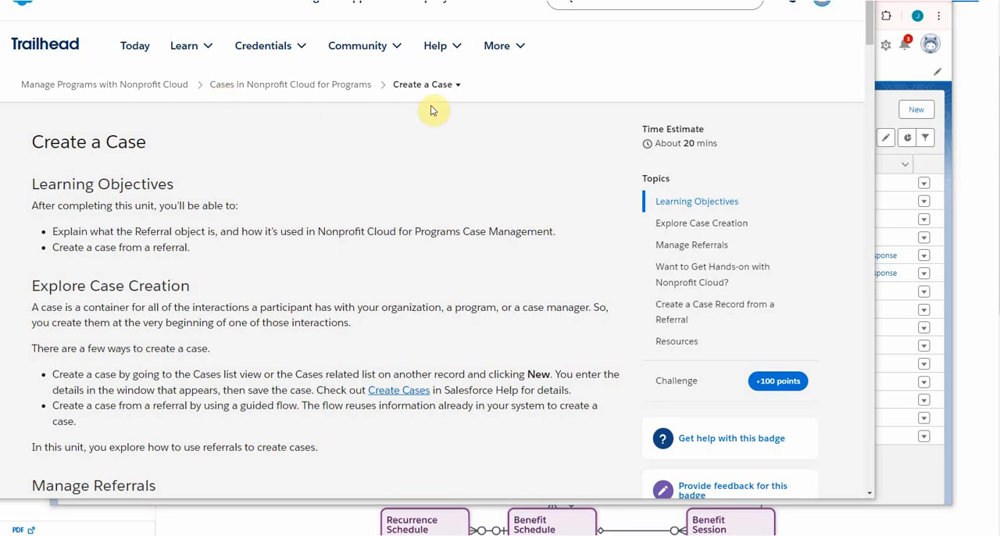
pyautogui.moveTo(747, 170)
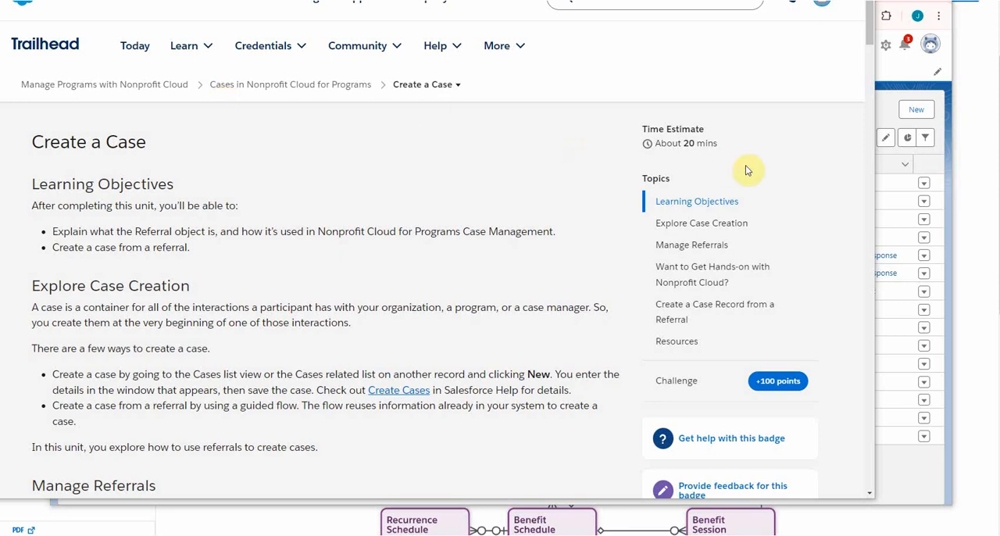
# Scroll the Create a Case unit down to its 'Want to Get Hands-on with Nonprofit Cloud?' section.
pyautogui.scroll(-3)
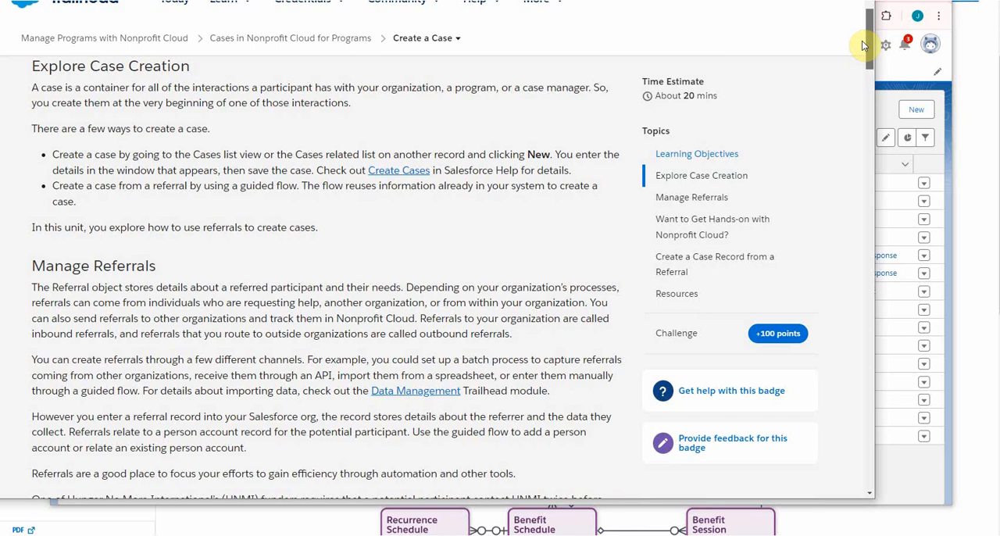
pyautogui.scroll(-3)
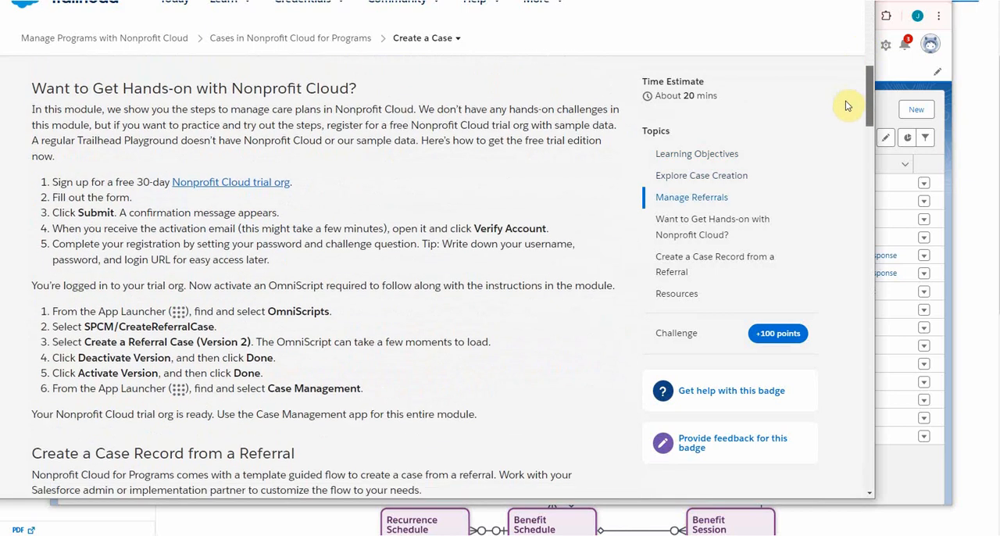
pyautogui.scroll(-3)
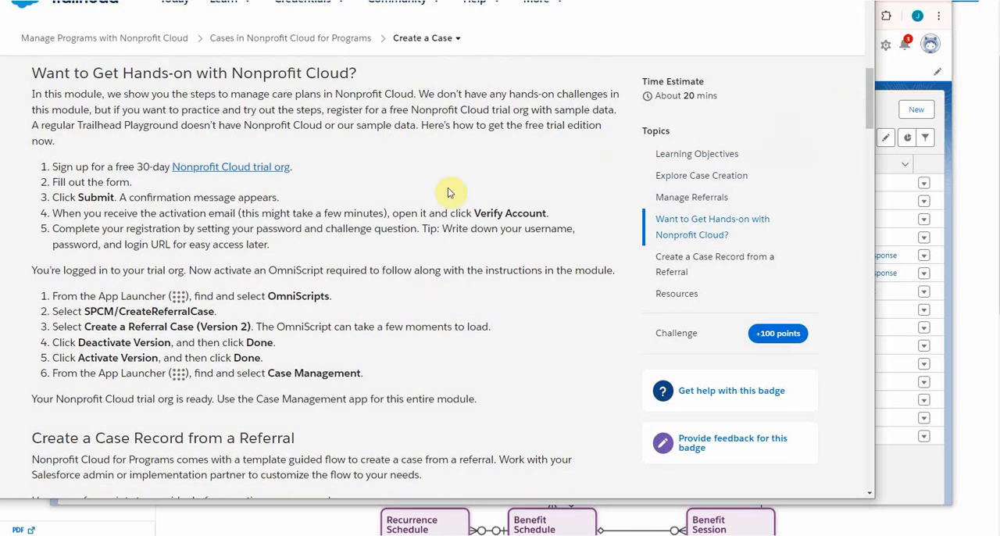
pyautogui.scroll(-3)
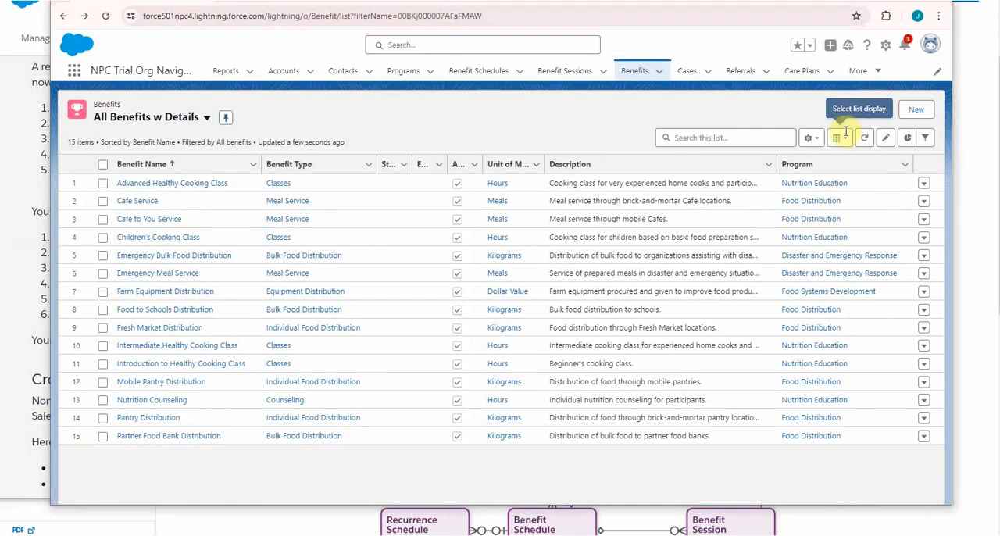
# Choose OmniScripts from the navigation bar's More menu to show the OmniScripts list.
pyautogui.click(858, 70)
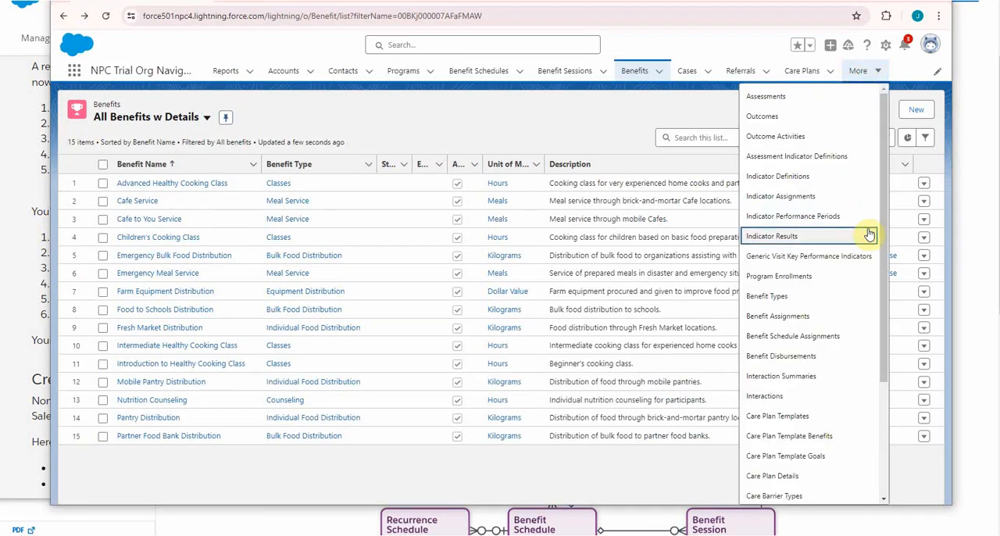
pyautogui.scroll(-3)
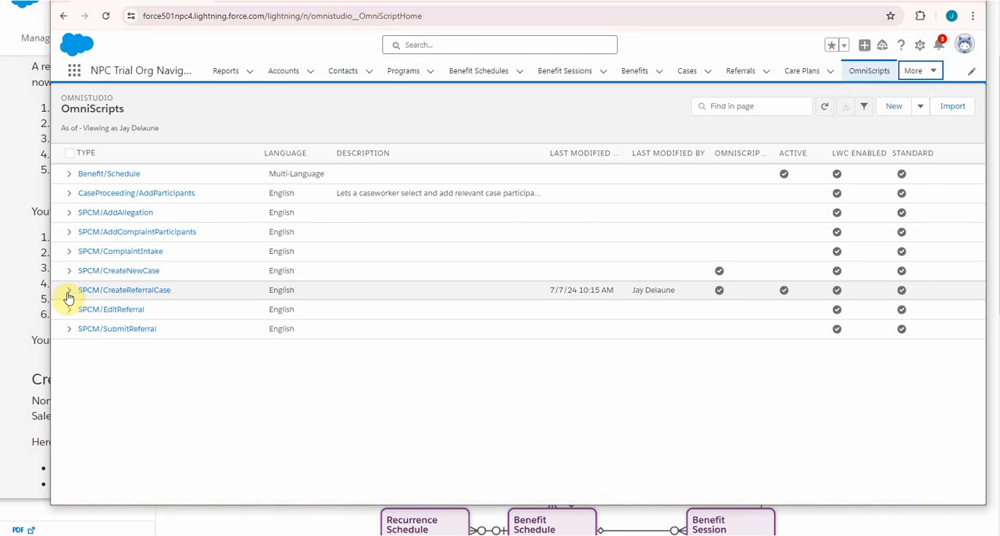
# Expand SPCM/CreateReferralCase and bring up the row actions for Create a Referral Case (Version 2).
pyautogui.click(69, 291)
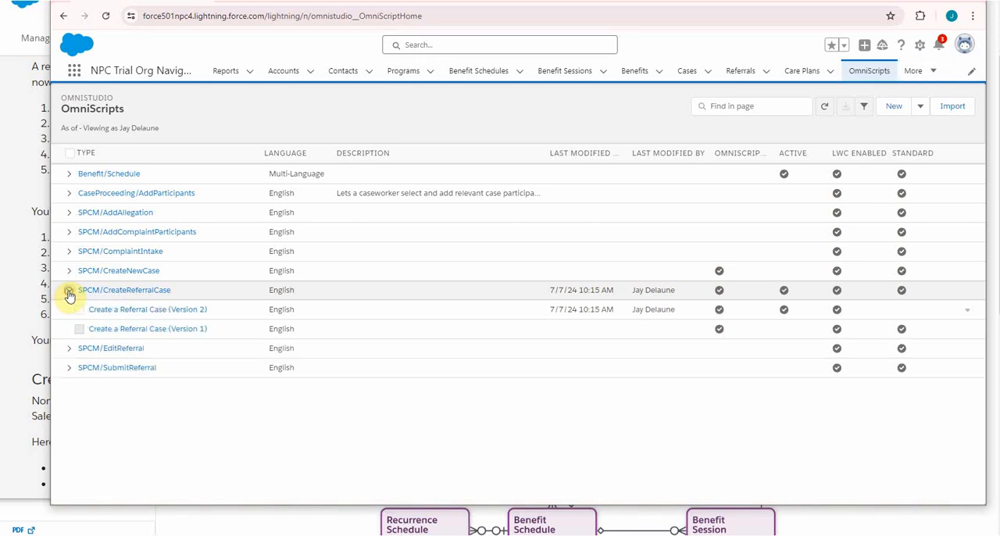
pyautogui.click(69, 291)
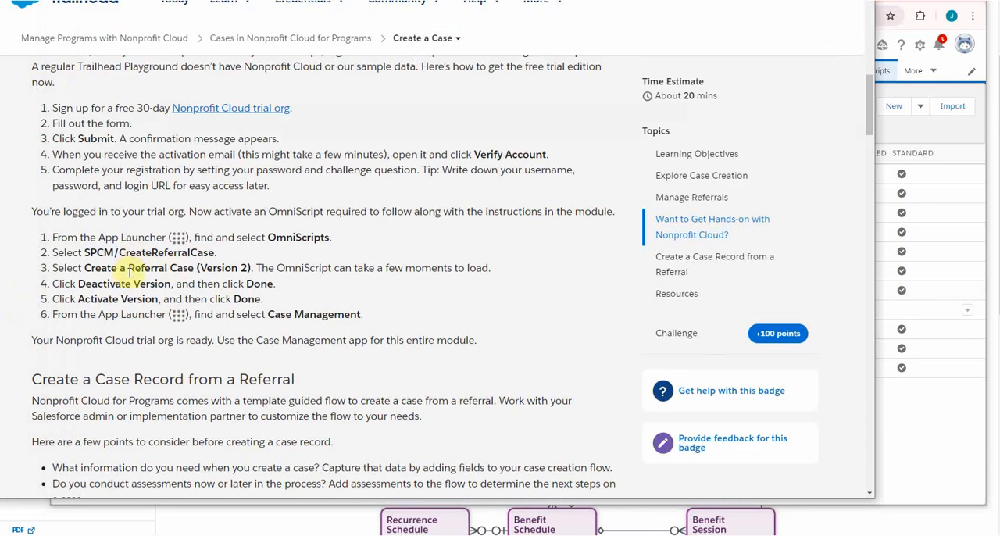
pyautogui.moveTo(327, 282)
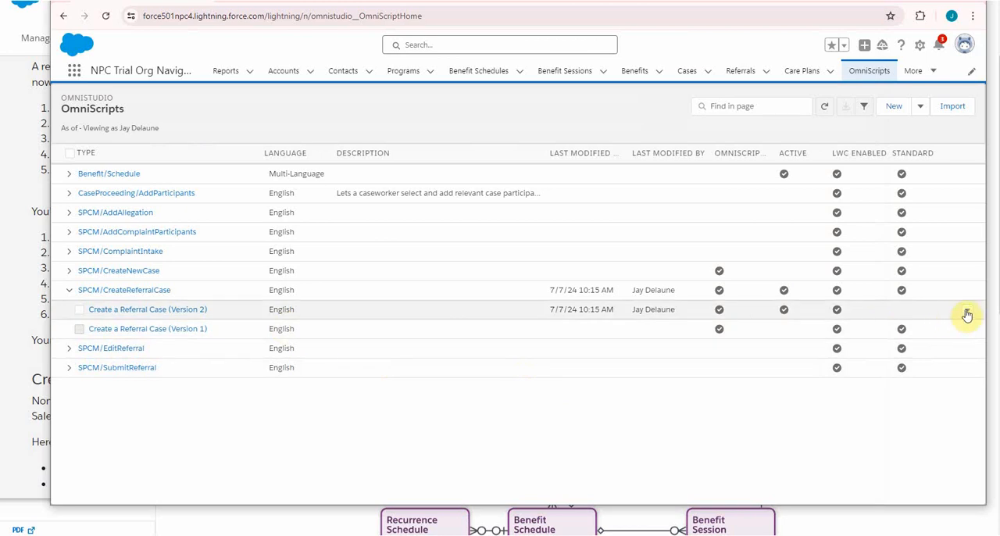
pyautogui.click(965, 314)
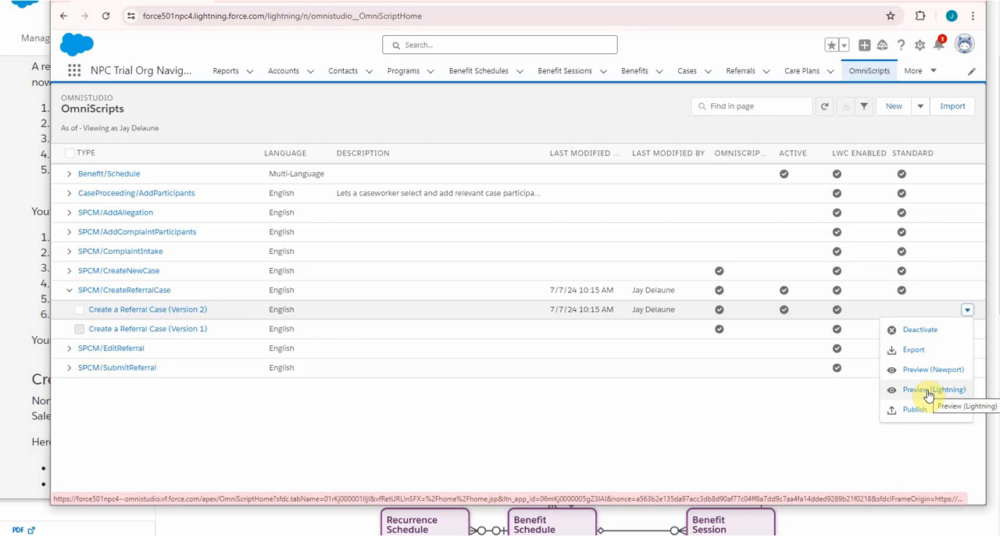
pyautogui.click(930, 389)
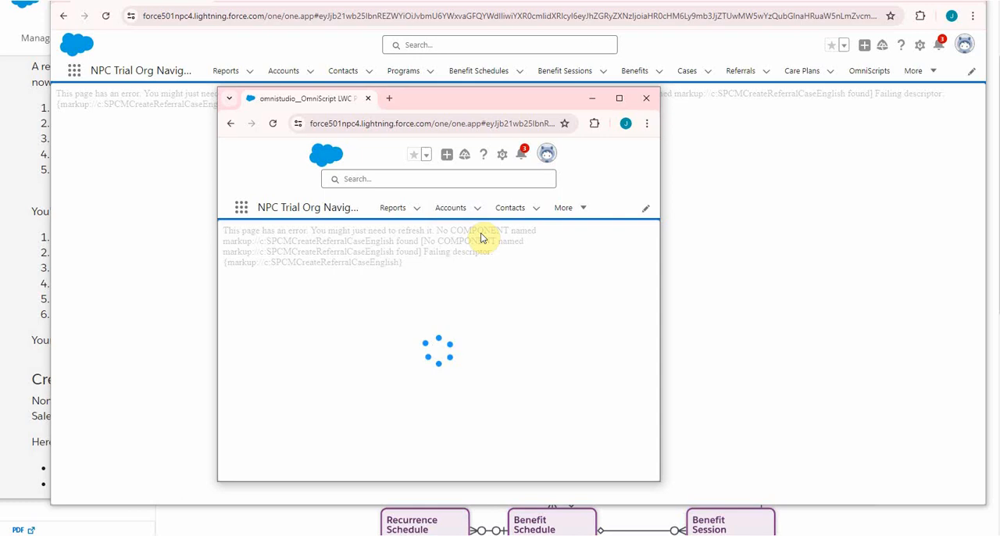
pyautogui.moveTo(463, 262)
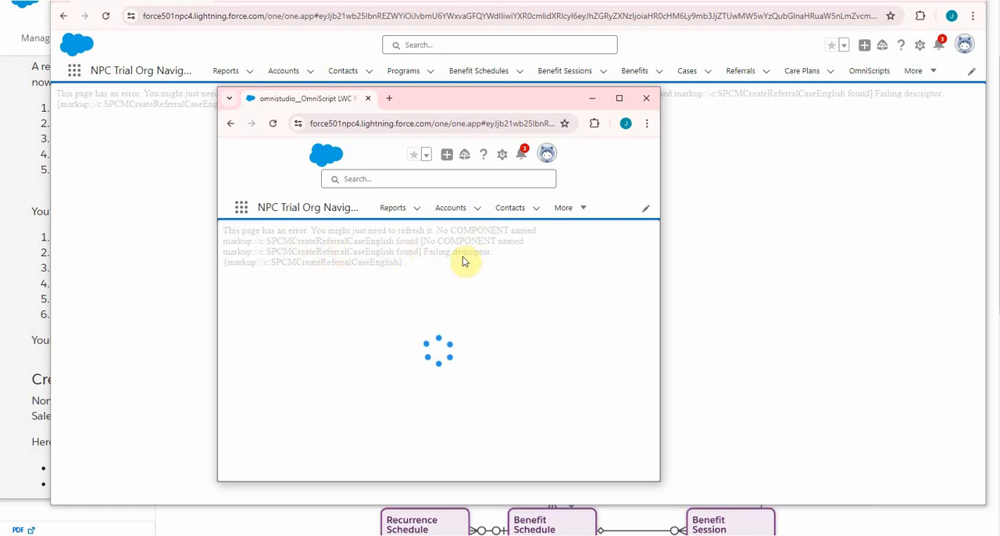
pyautogui.moveTo(428, 244)
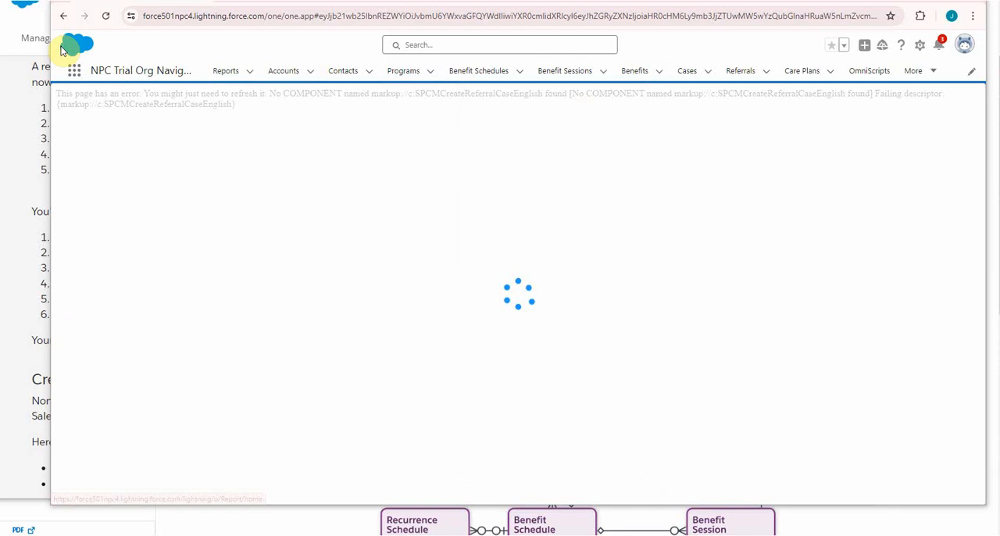
pyautogui.click(61, 20)
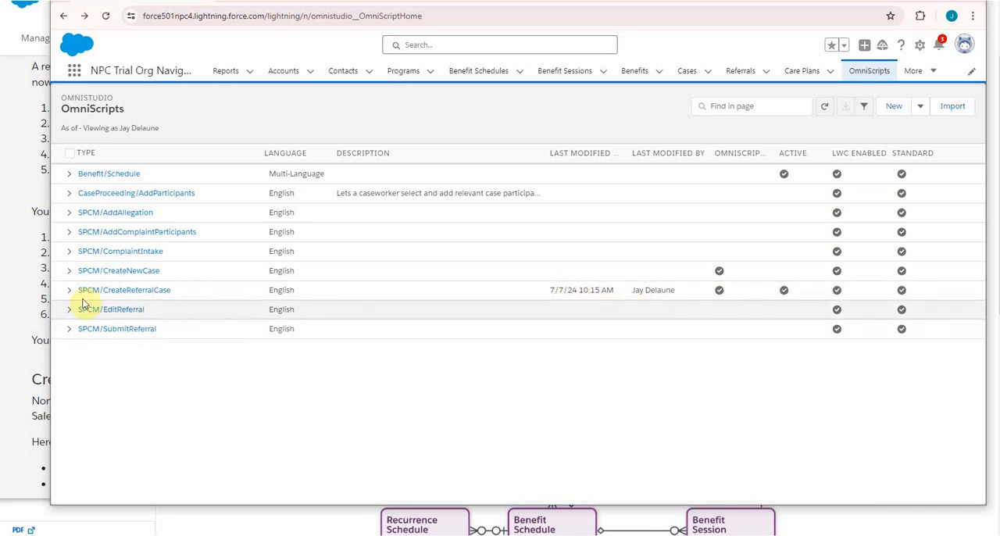
# Expand SPCM/CreateReferralCase again to list its Version 2 and Version 1 entries.
pyautogui.click(69, 291)
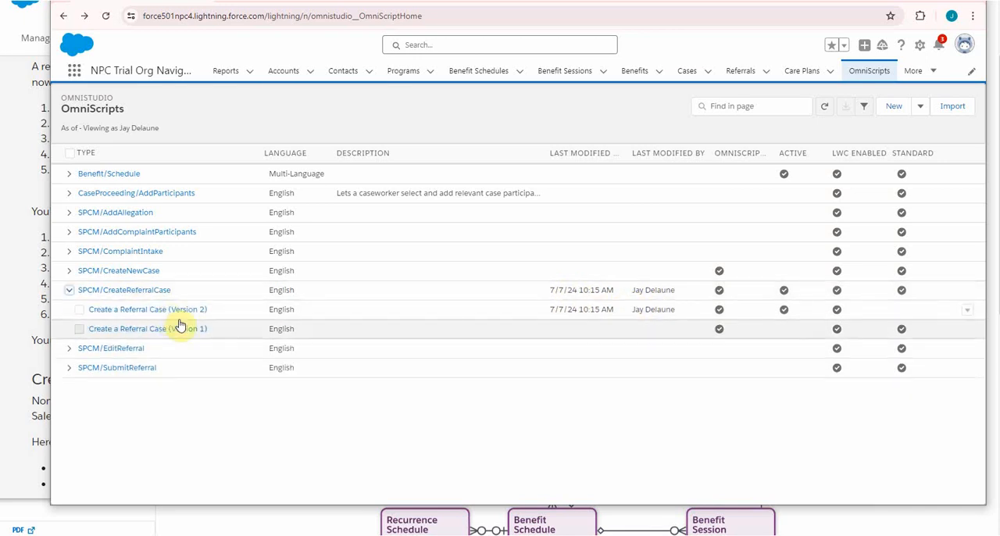
pyautogui.moveTo(169, 309)
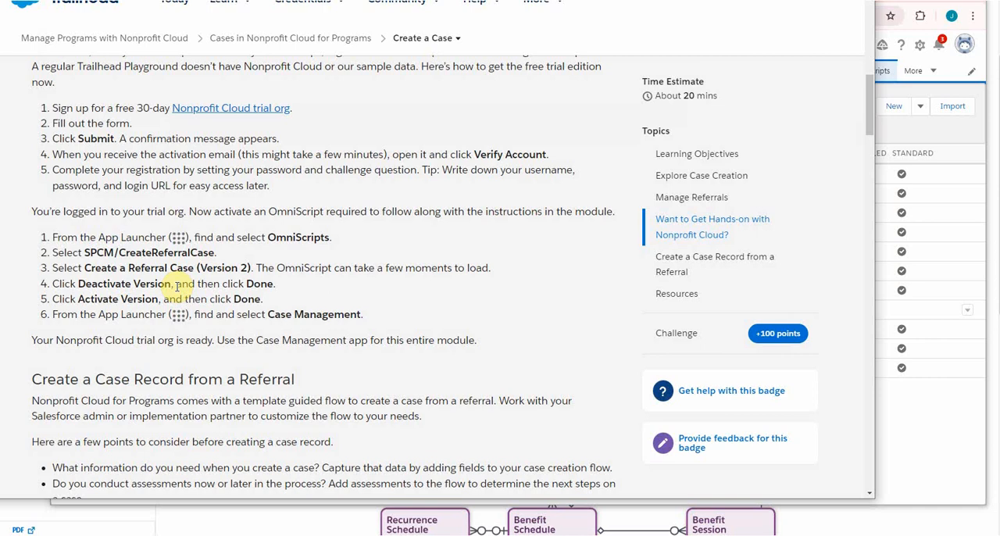
pyautogui.moveTo(146, 311)
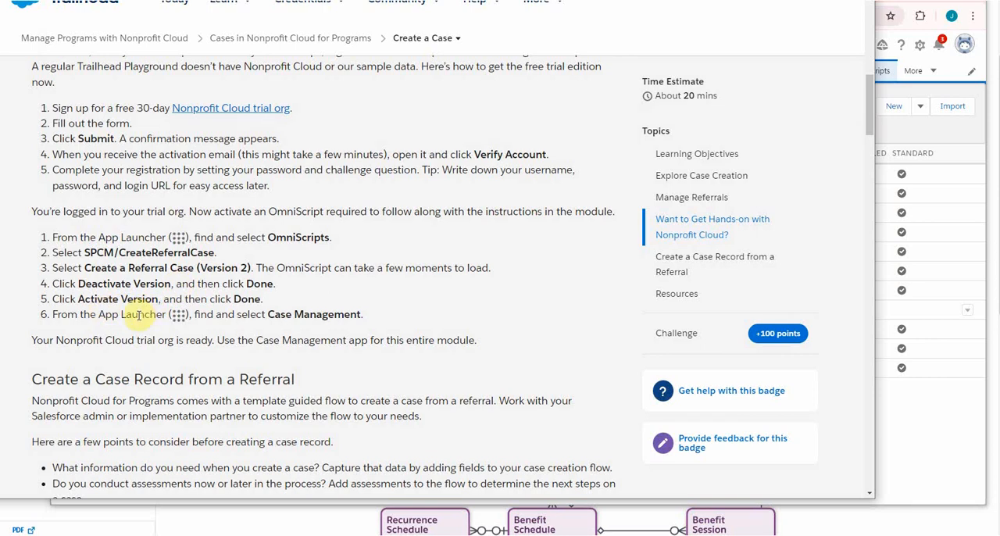
pyautogui.moveTo(878, 437)
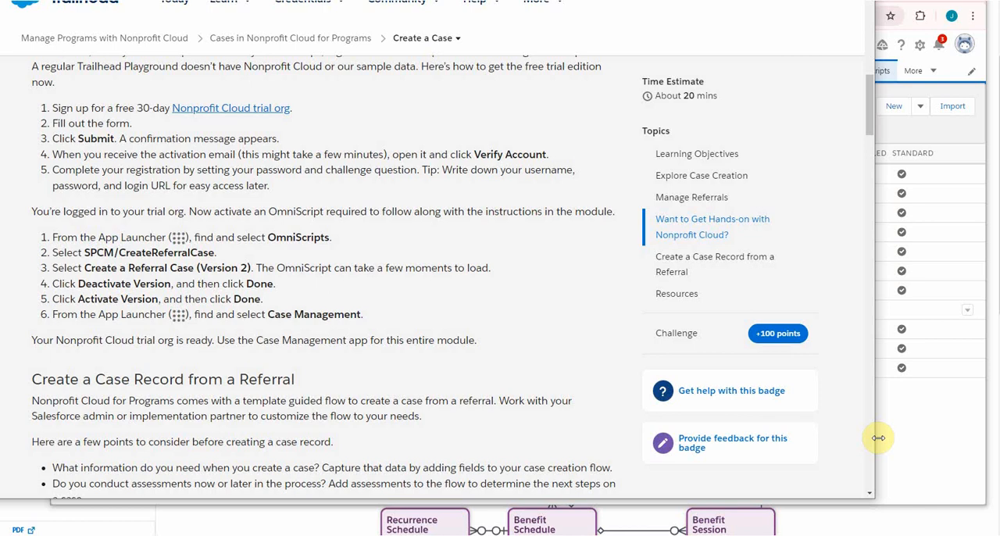
pyautogui.moveTo(929, 428)
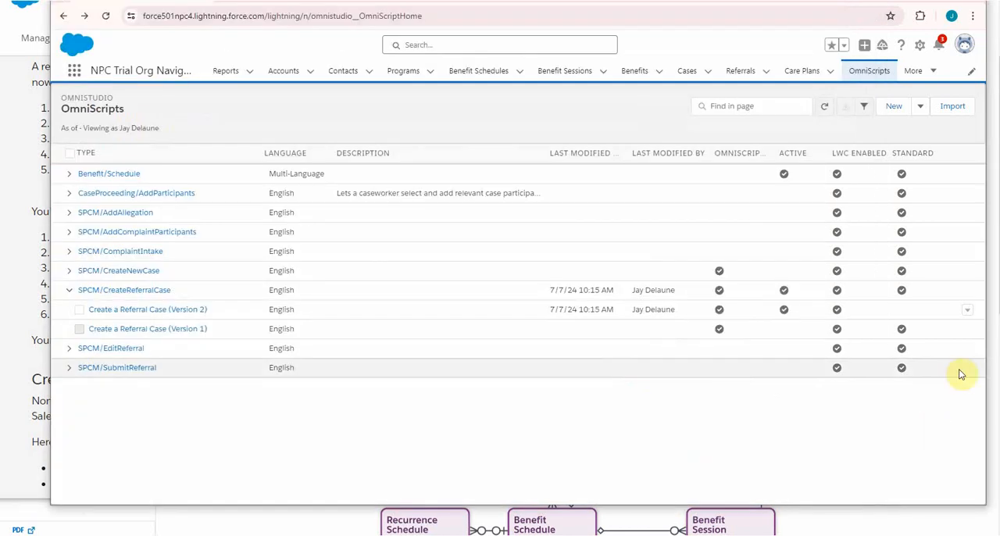
# Show the actions menu for the Create a Referral Case (Version 2) row.
pyautogui.click(965, 310)
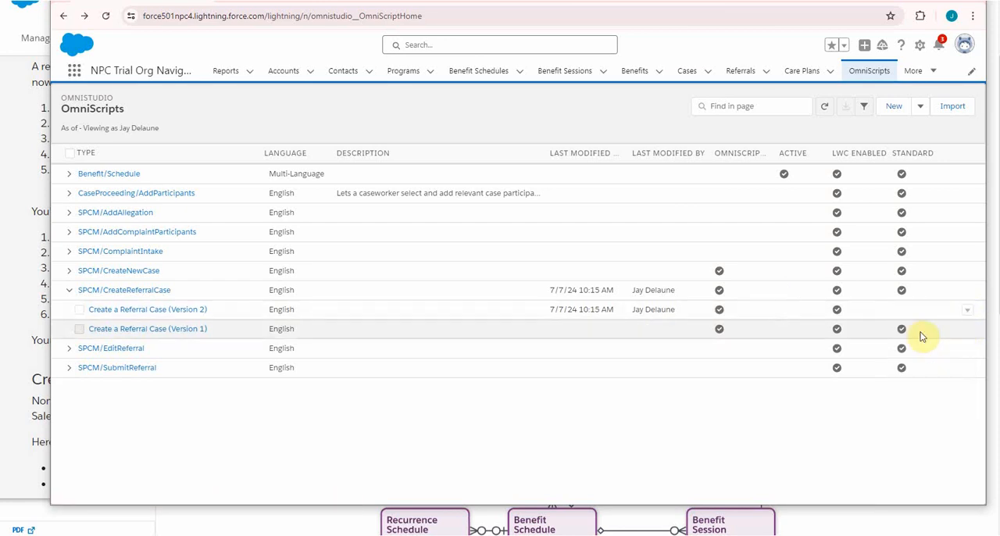
pyautogui.moveTo(797, 191)
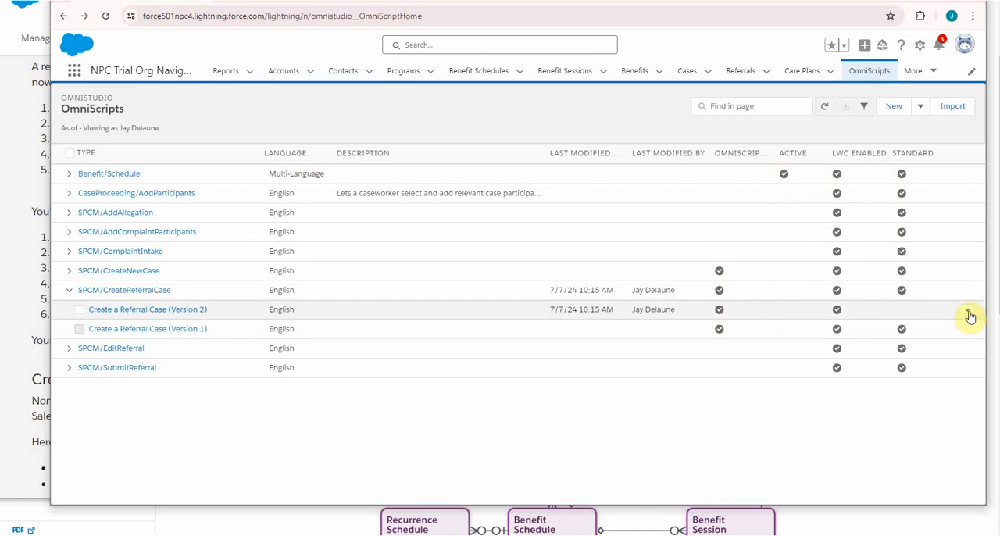
pyautogui.click(968, 313)
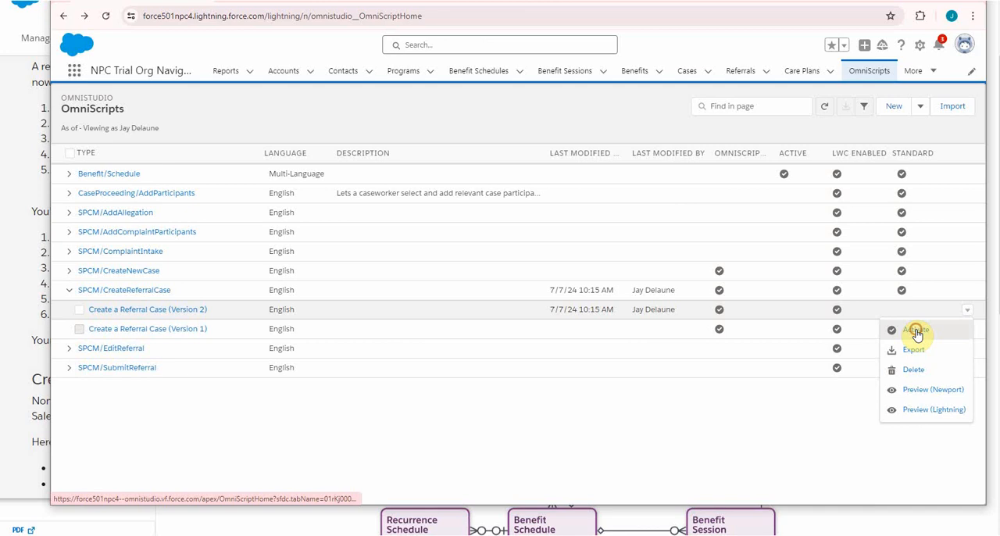
# Activate Create a Referral Case (Version 2) and confirm Ok in the OmniScript Activation dialog.
pyautogui.click(915, 331)
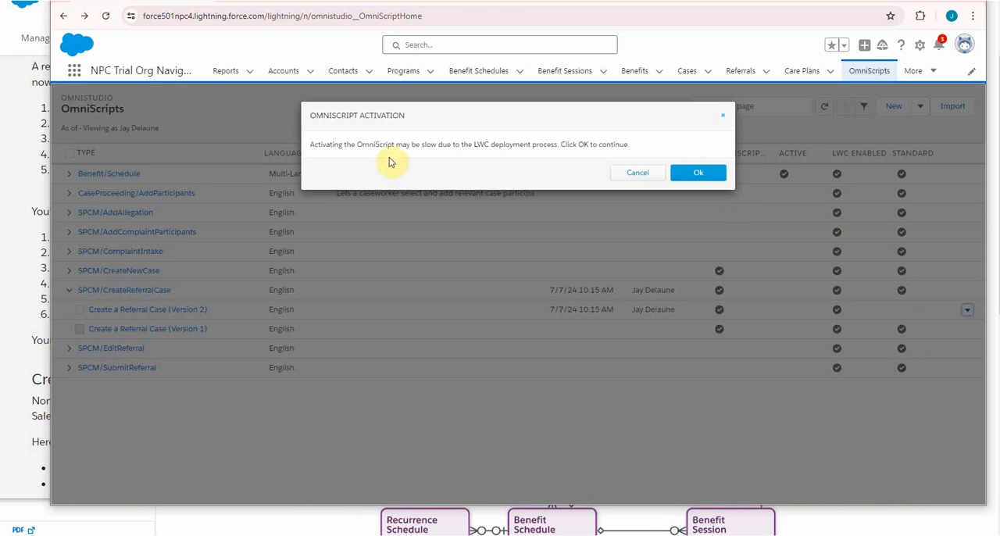
pyautogui.moveTo(462, 159)
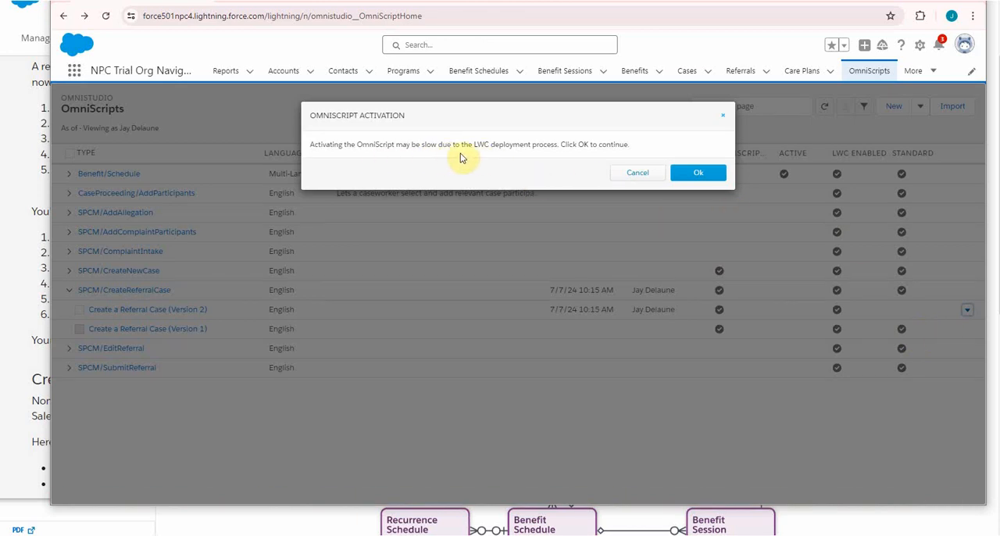
pyautogui.moveTo(474, 164)
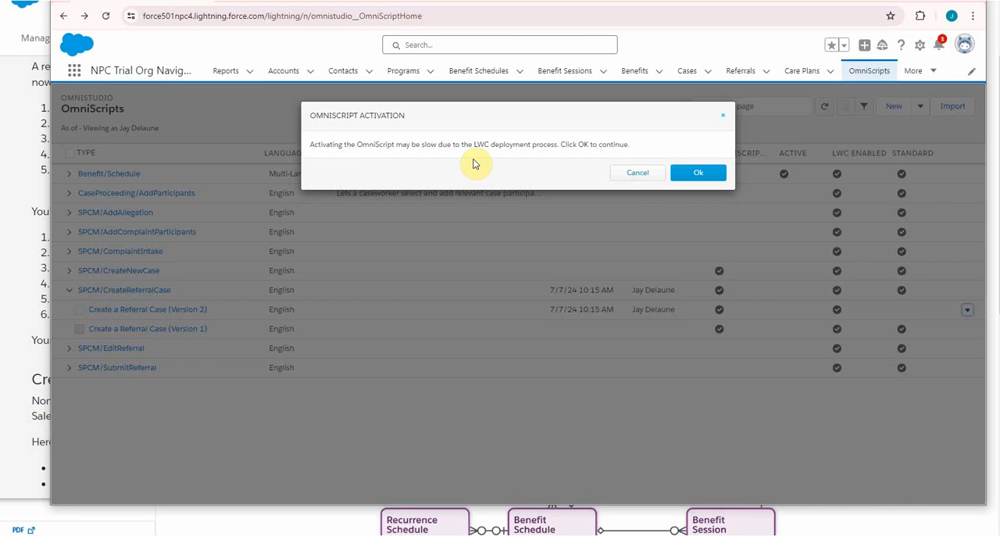
pyautogui.moveTo(562, 169)
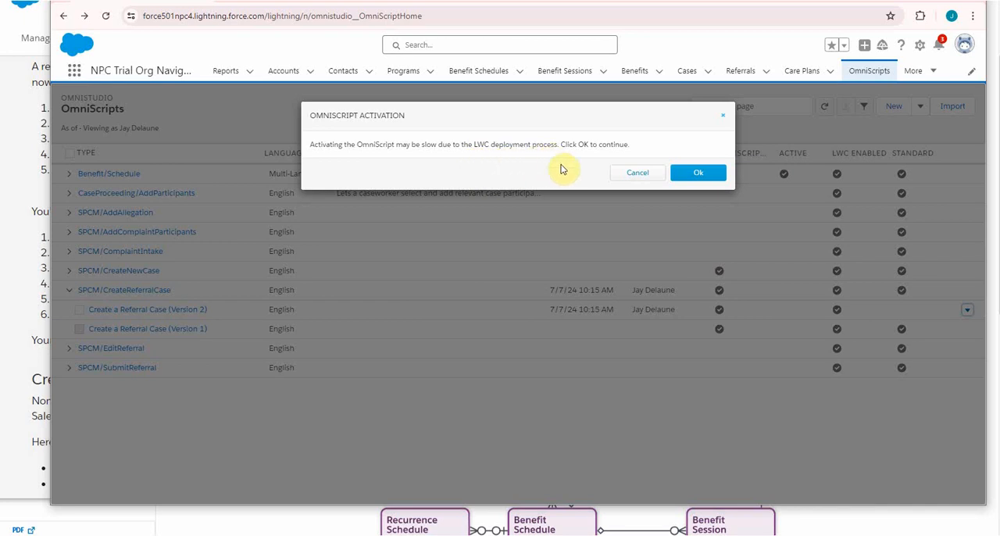
pyautogui.moveTo(698, 172)
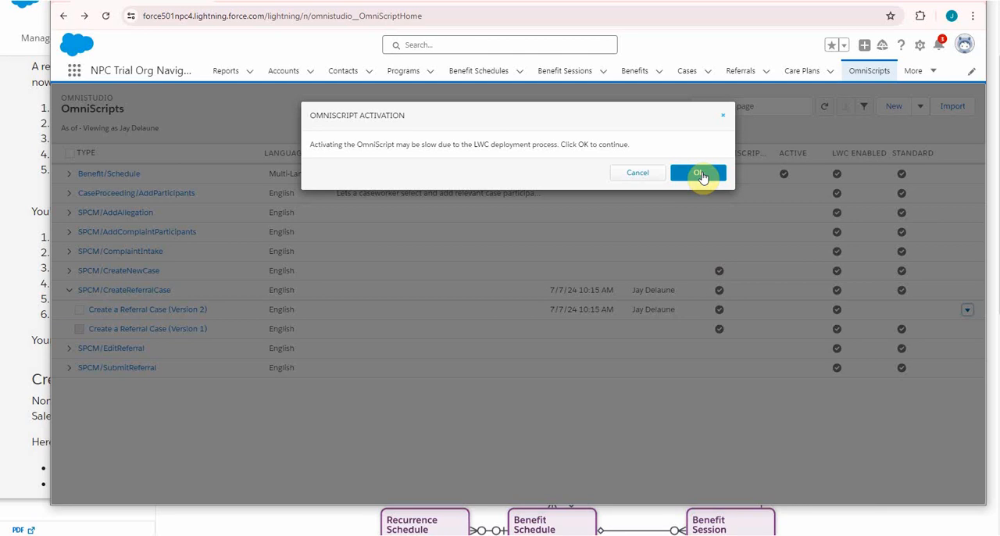
pyautogui.click(698, 172)
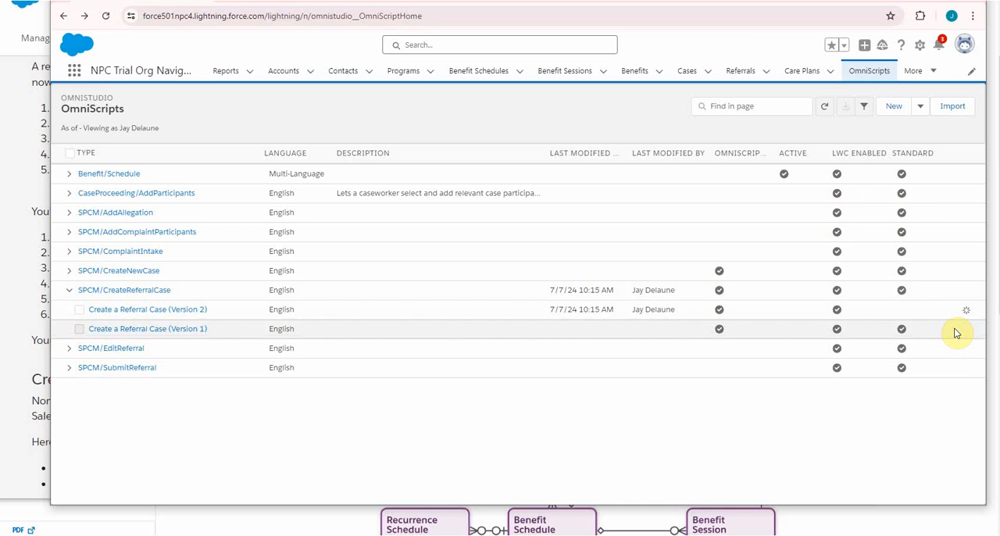
pyautogui.moveTo(975, 332)
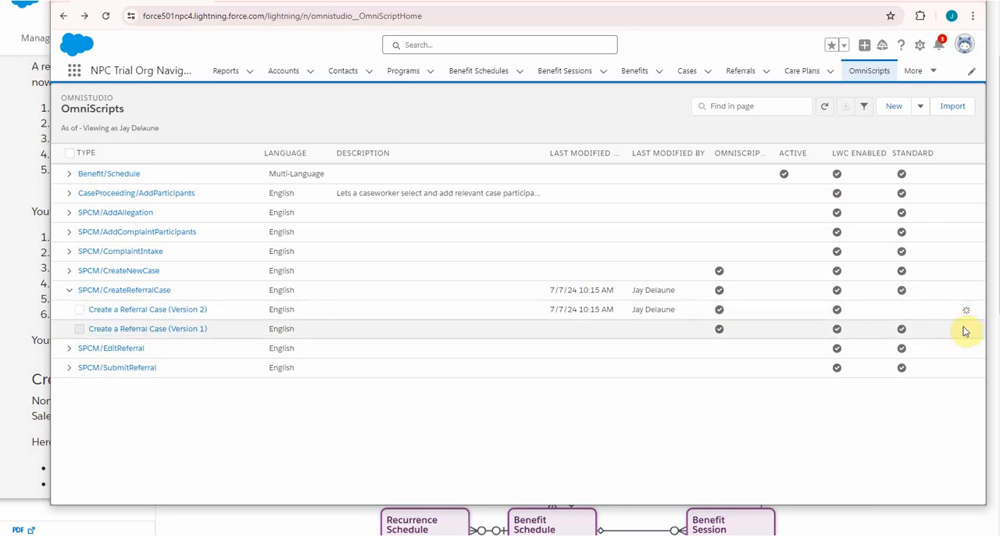
pyautogui.moveTo(956, 328)
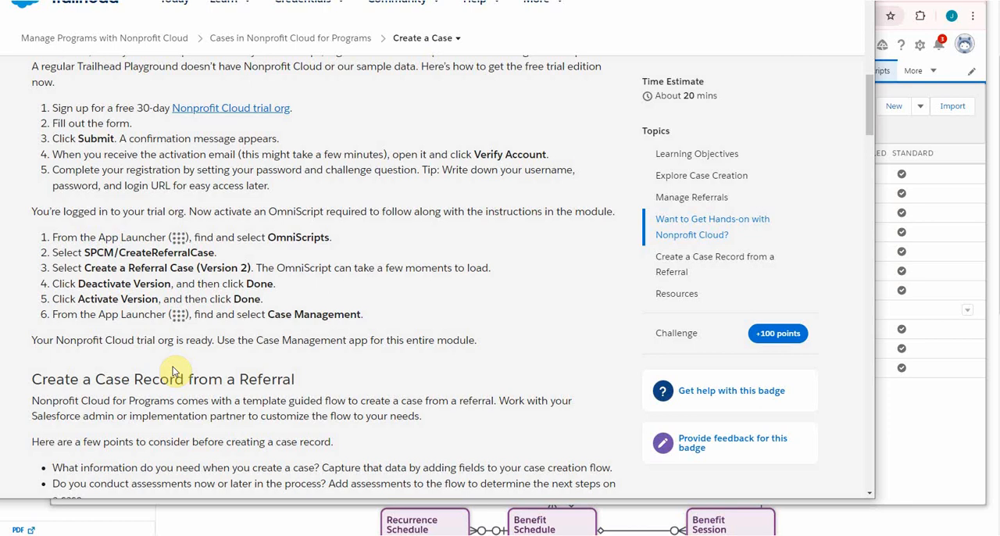
pyautogui.moveTo(190, 367)
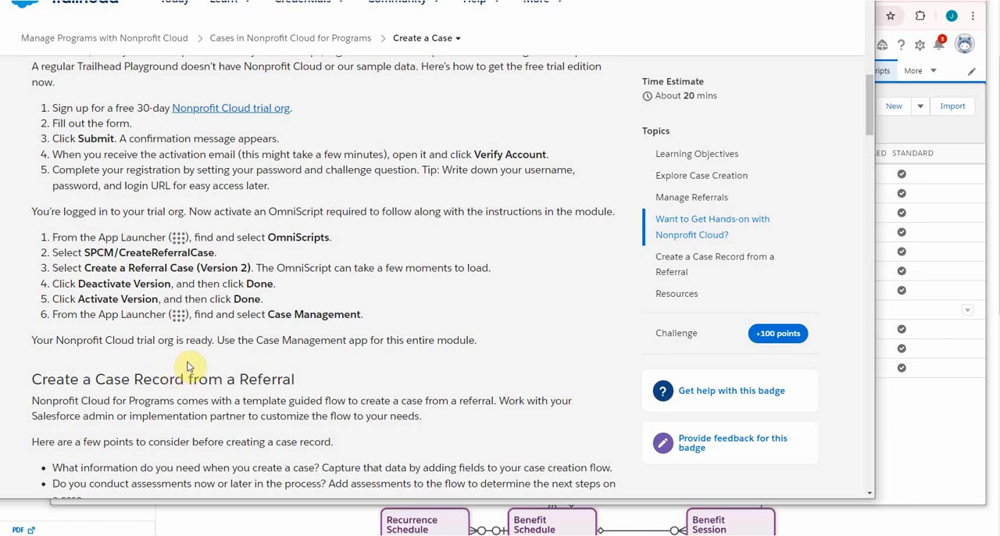
pyautogui.moveTo(672, 179)
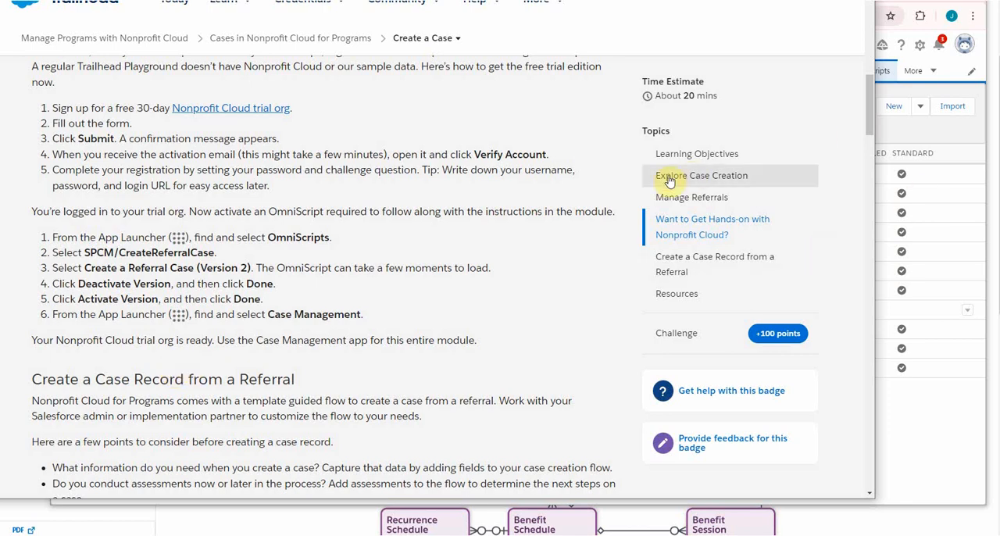
pyautogui.moveTo(503, 203)
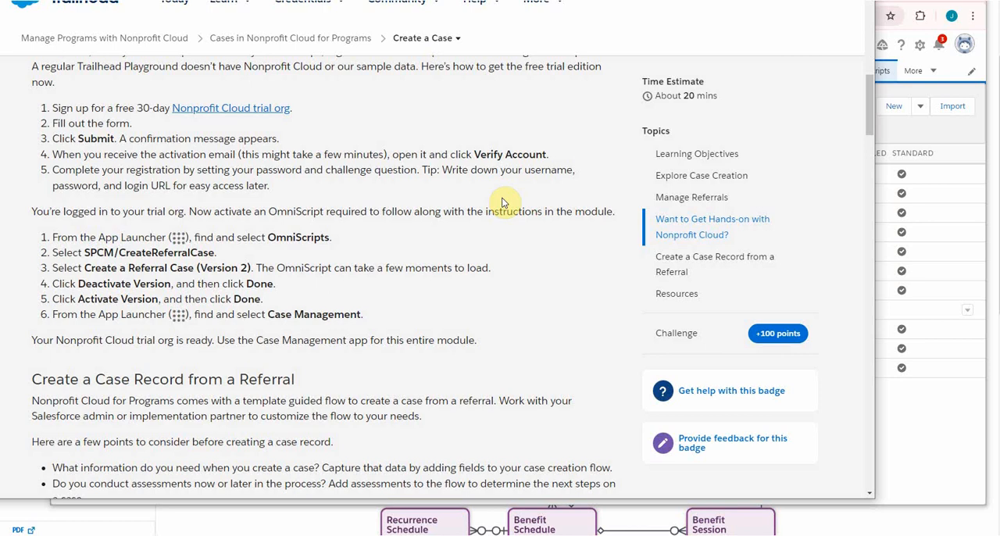
pyautogui.moveTo(350, 394)
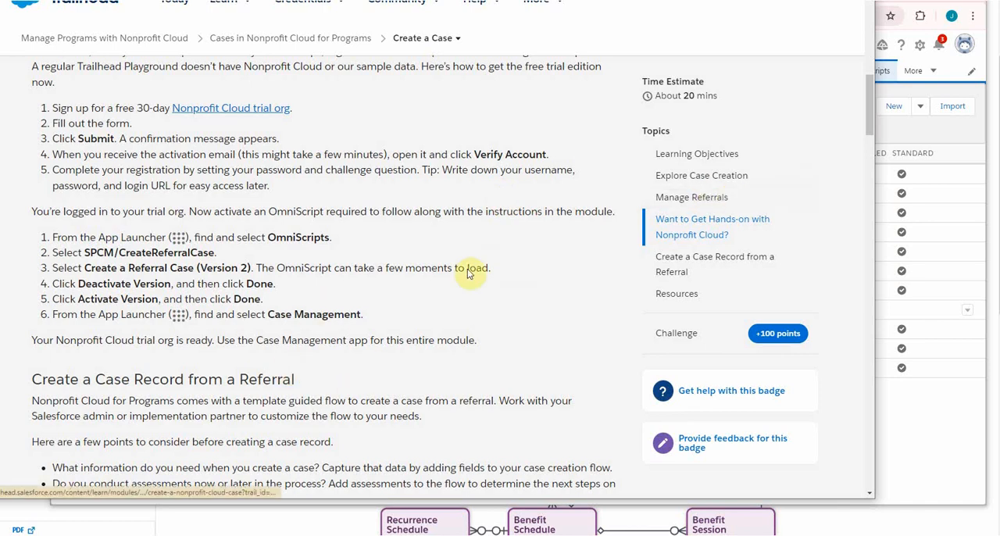
pyautogui.moveTo(543, 320)
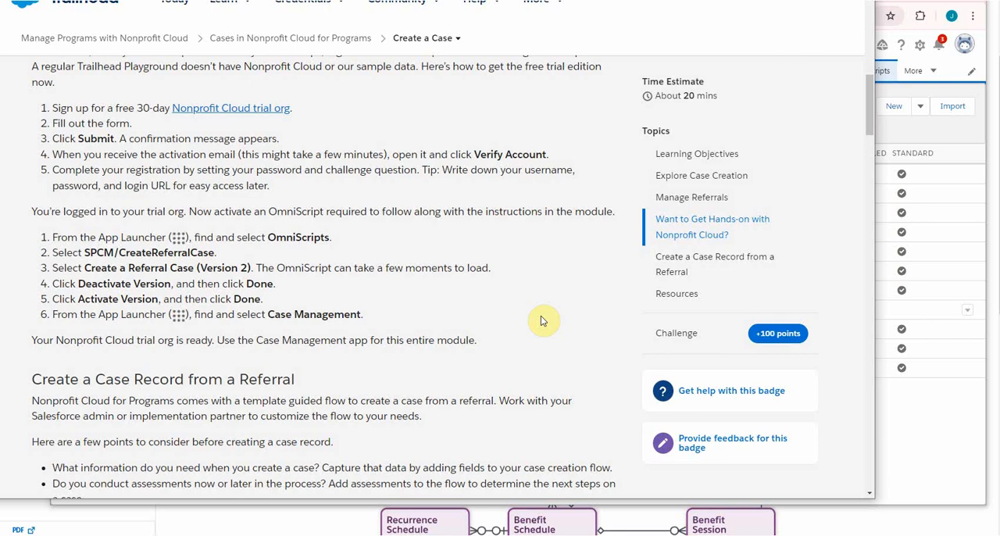